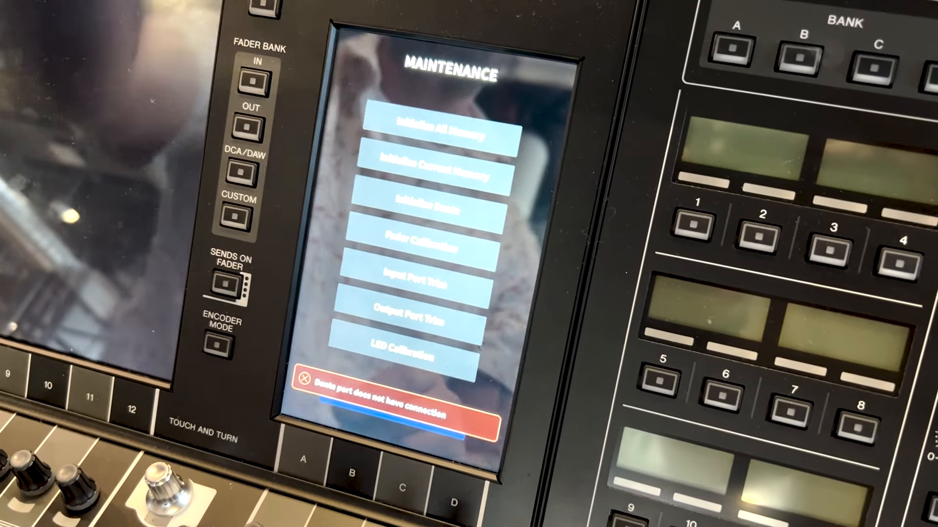
# Open Output Port Trim from the Maintenance menu, showing output 2 trimmed to -1.50
pyautogui.click(419, 317)
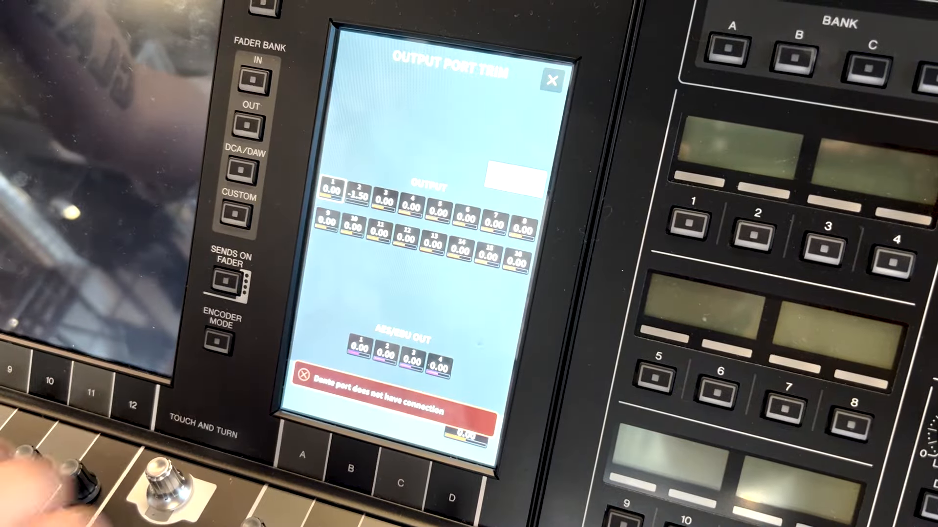